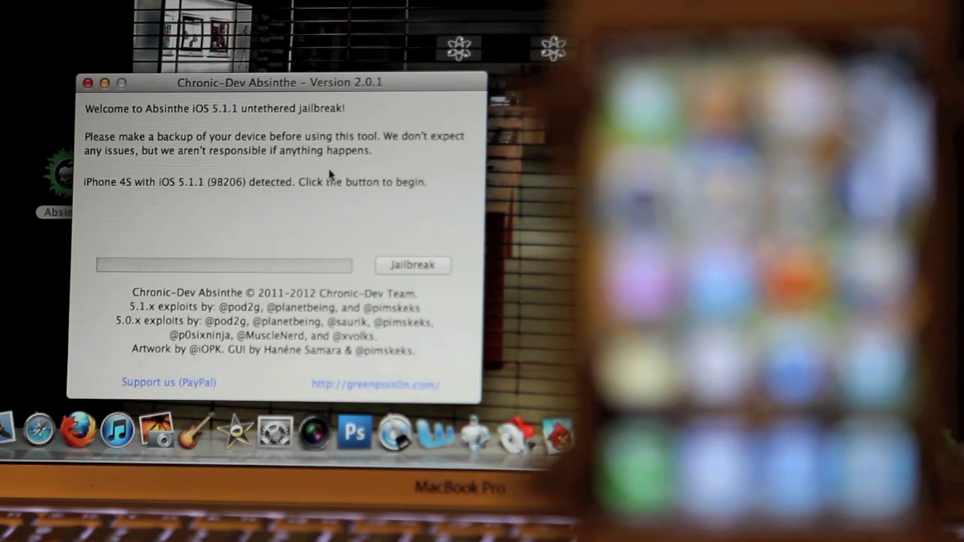
# Run Absinthe's Jailbreak on the connected iPhone 4S with iOS 5.1.1
pyautogui.click(413, 265)
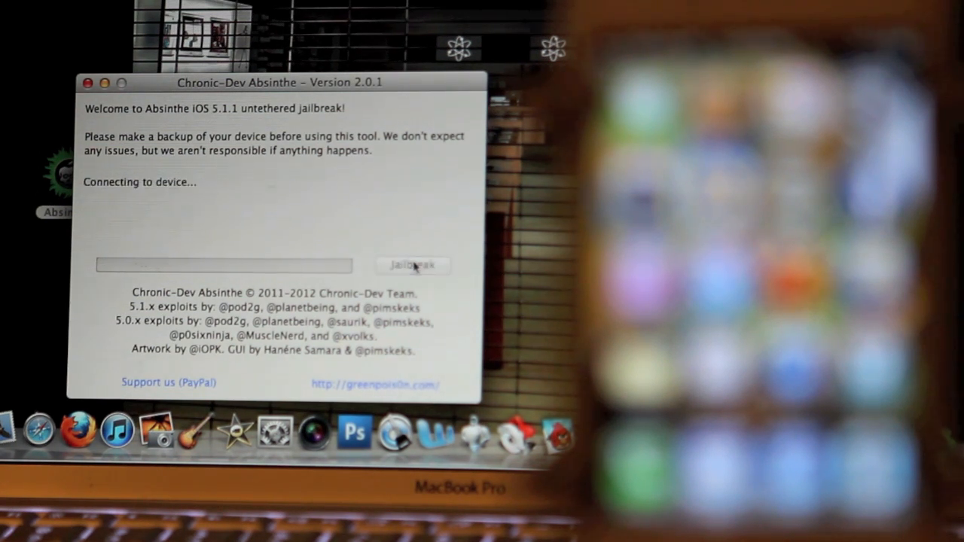
pyautogui.click(412, 265)
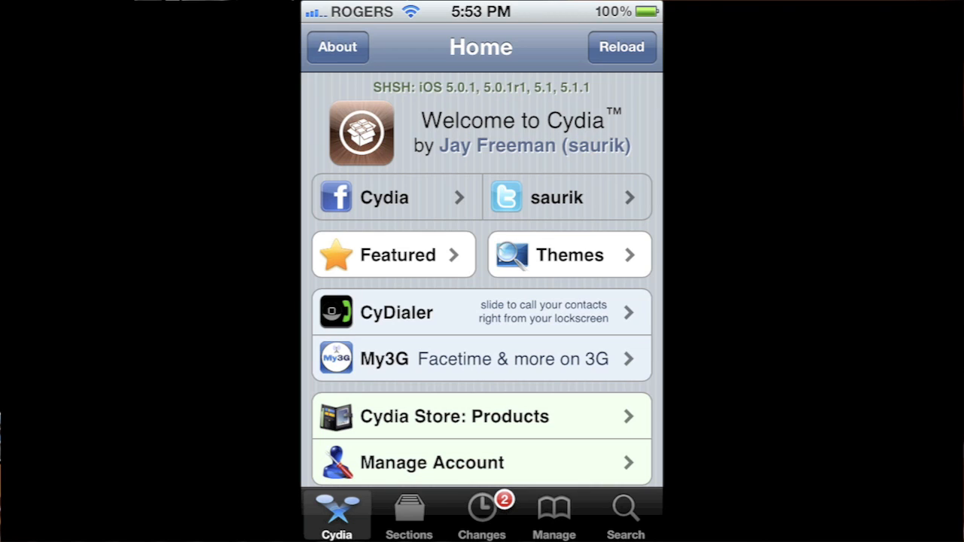
# Search Cydia for 'Rocky ra' and open the Rocky Racoon 5.1.1 Untether package
pyautogui.click(626, 512)
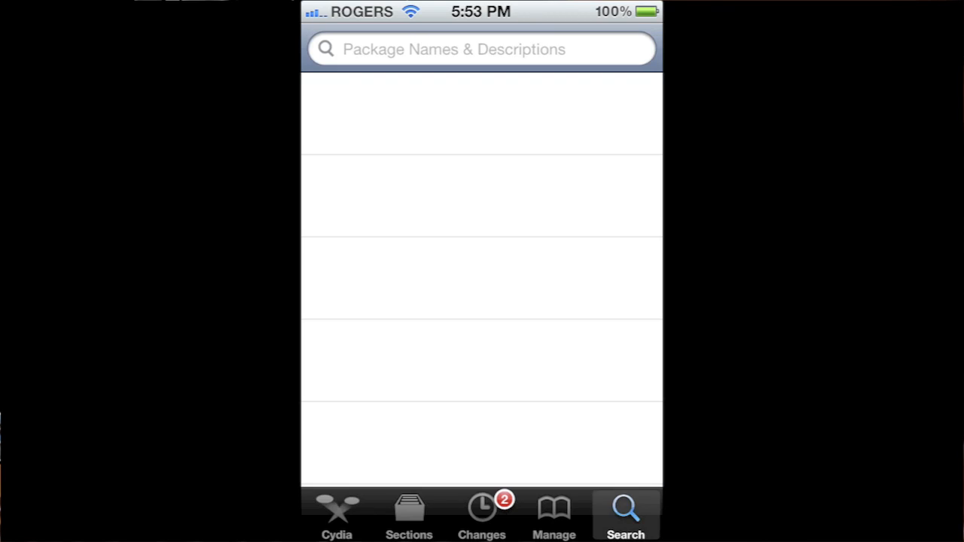
pyautogui.write('R')
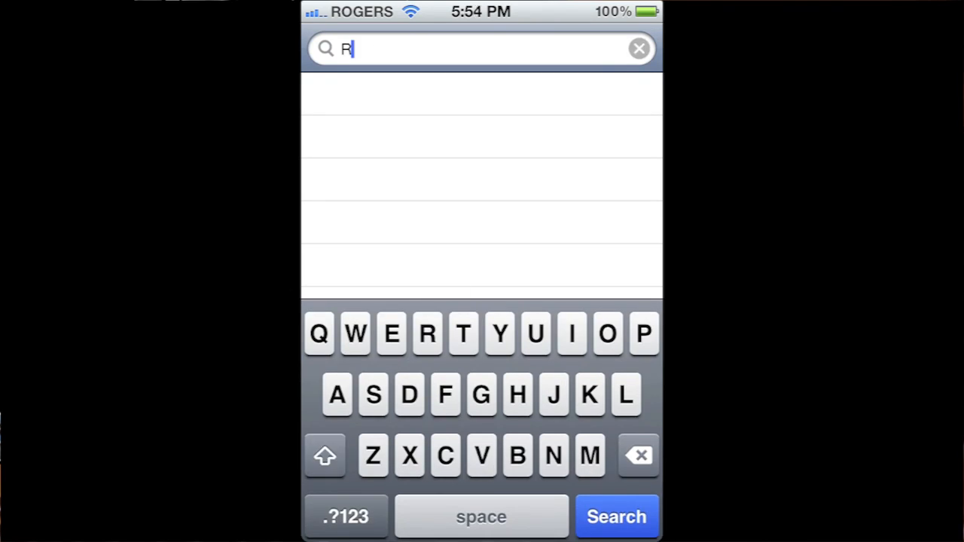
pyautogui.write('ock')
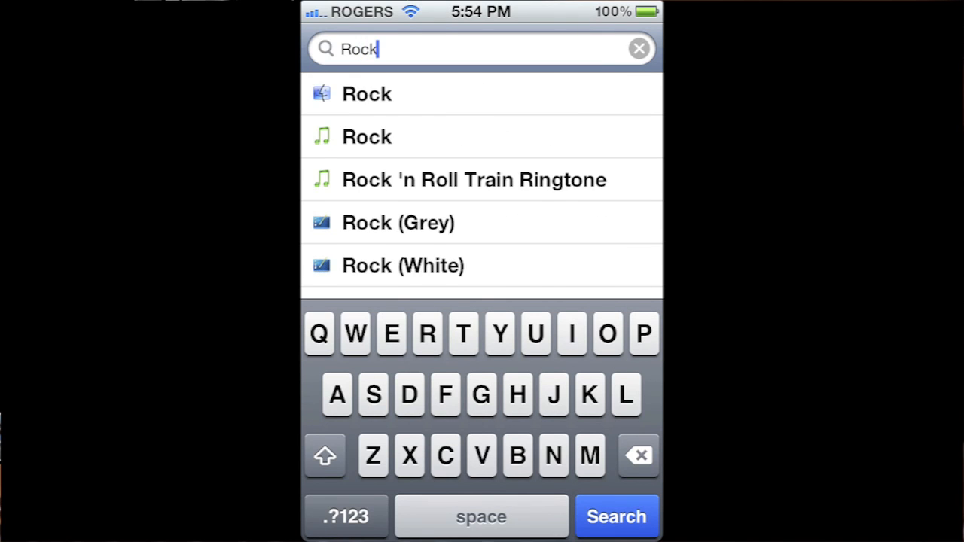
pyautogui.write('y')
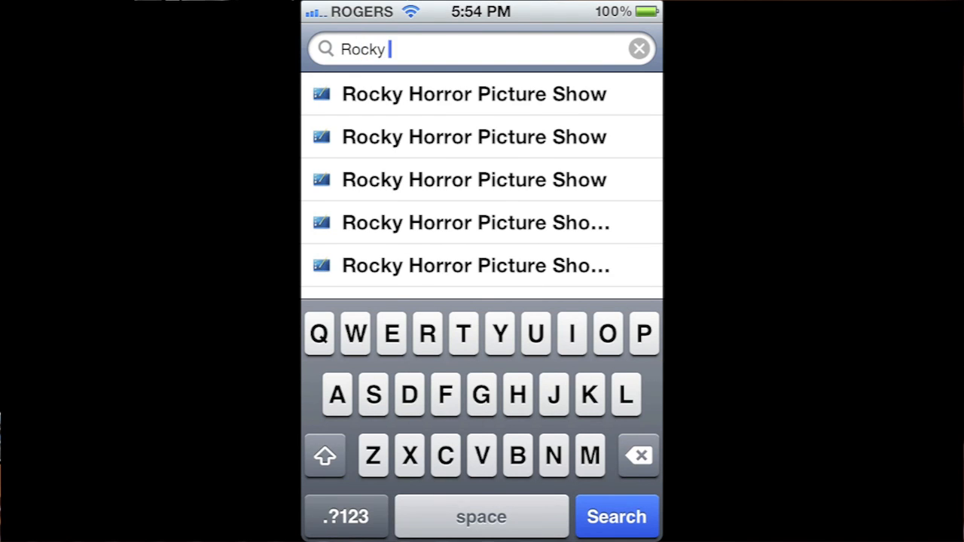
pyautogui.write('ra')
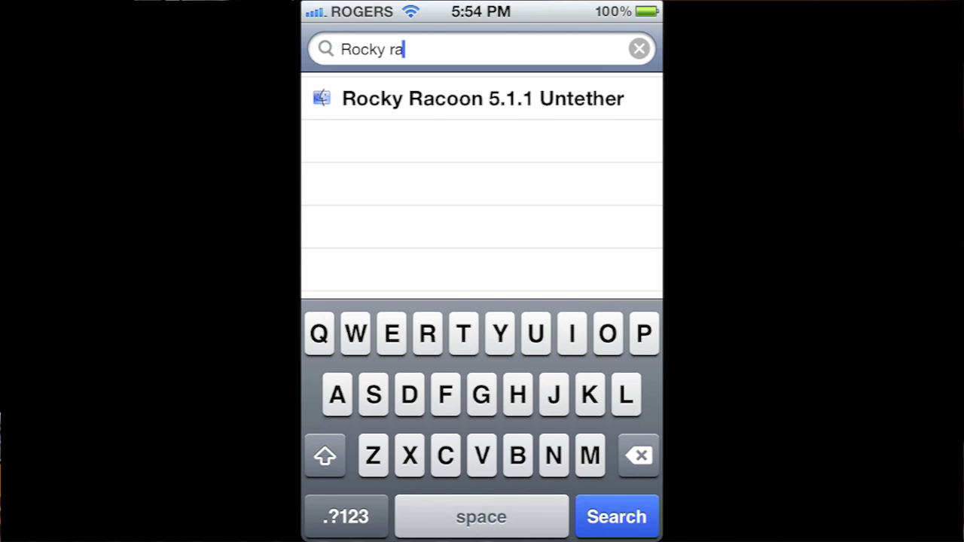
pyautogui.click(482, 94)
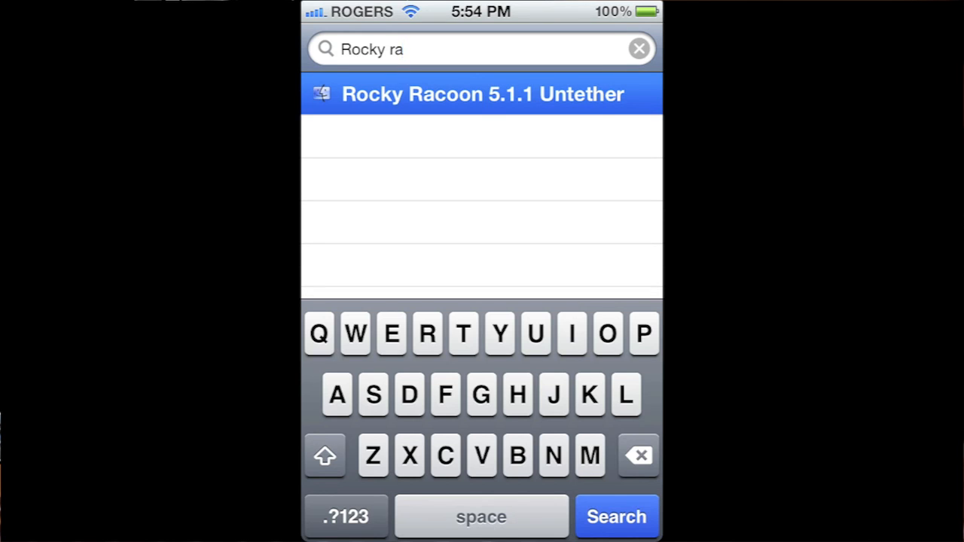
pyautogui.click(482, 94)
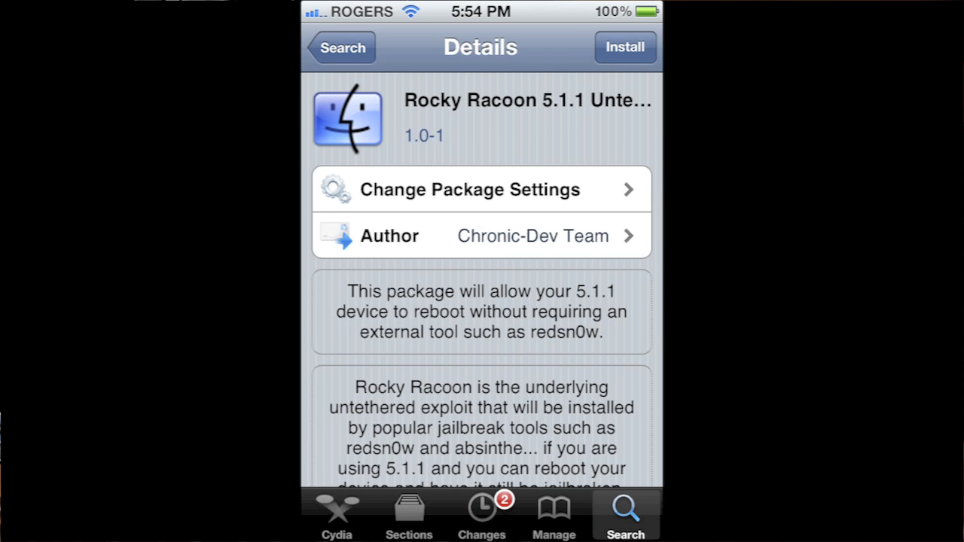
pyautogui.scroll(-3)
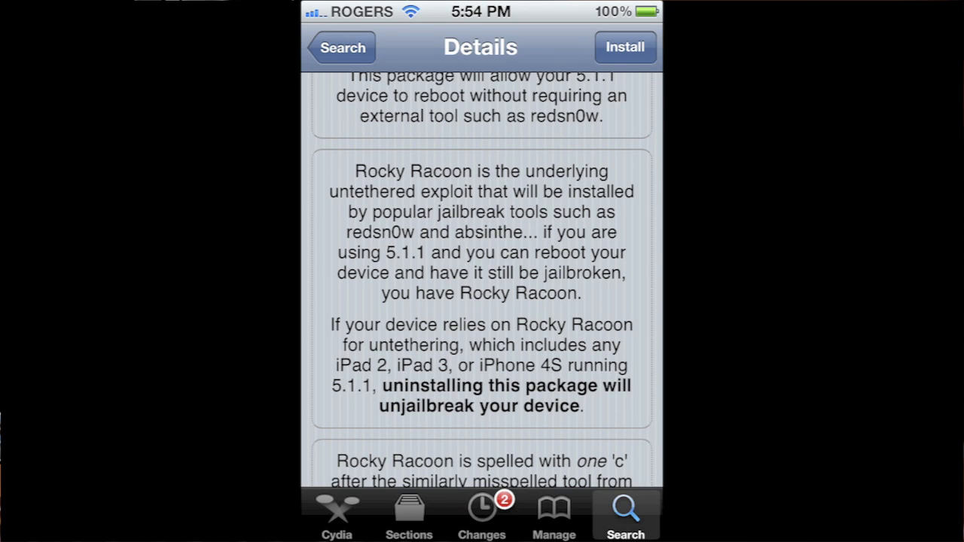
pyautogui.scroll(-3)
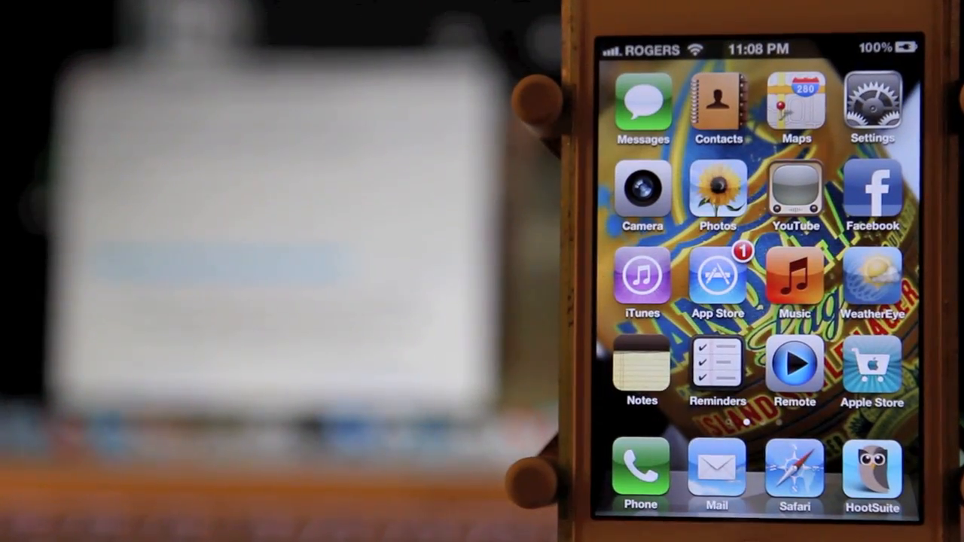
# Swipe to the second home screen page showing the Cydia icon
pyautogui.hscroll(-3)
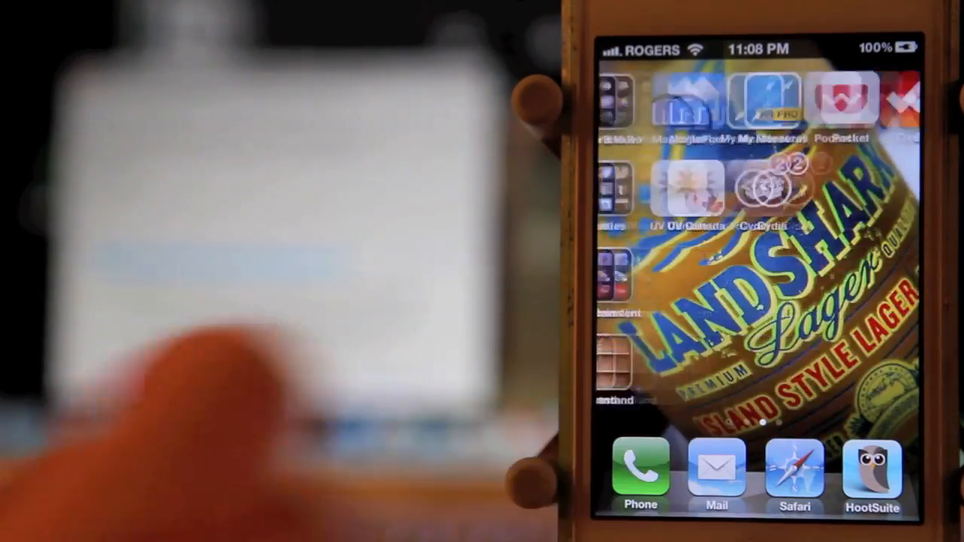